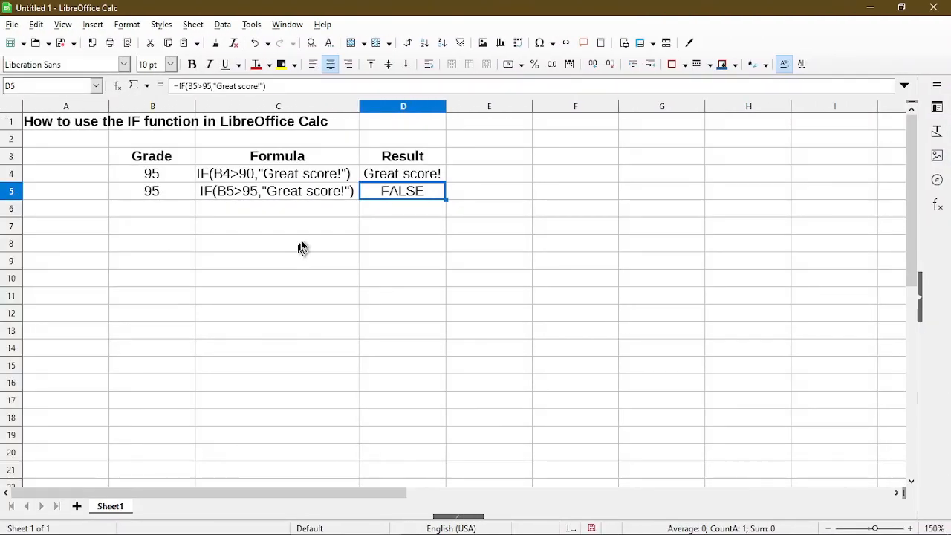
{"action": "mouse_move", "coordinate": [374, 231]}
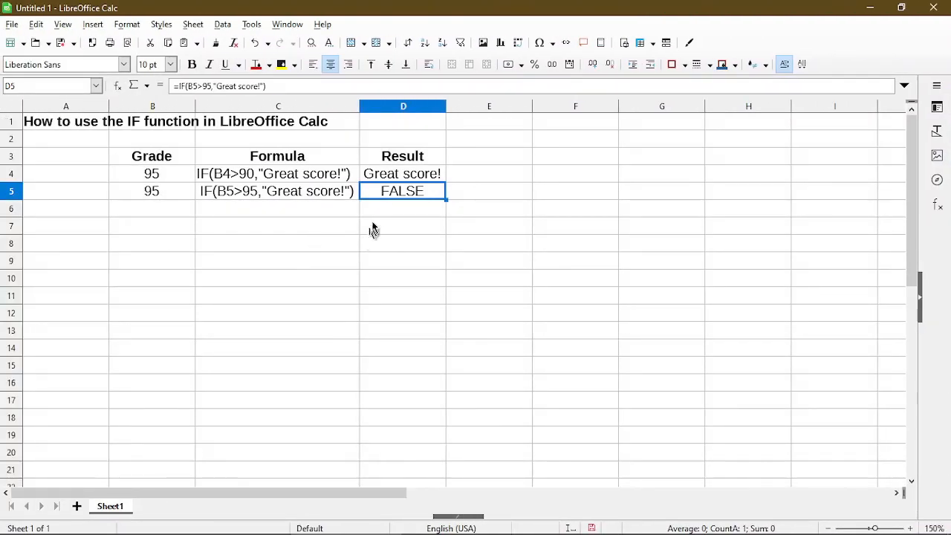
Inspect the C4 formula =IF(B4>90,"Great score!") showing its B4 reference, leaving it unchanged.
{"action": "left_click", "coordinate": [402, 172]}
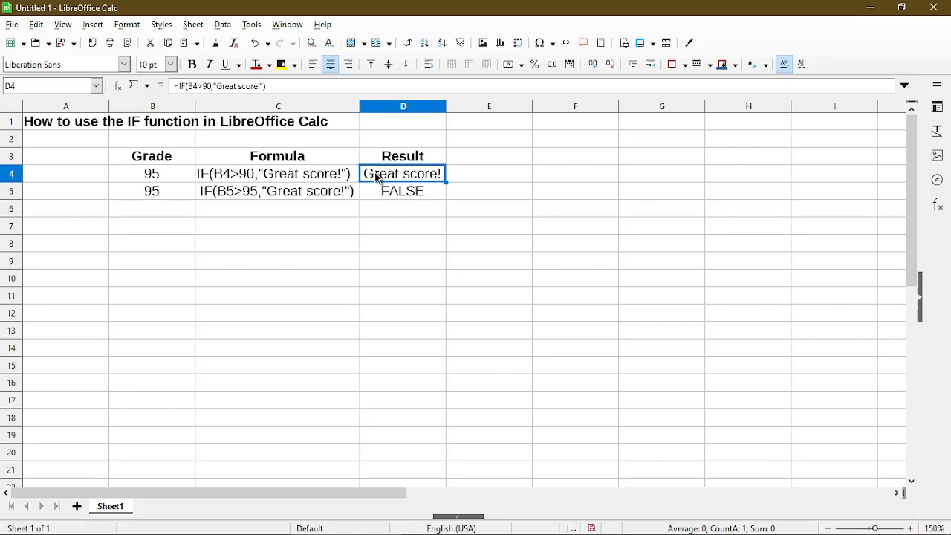
{"action": "mouse_move", "coordinate": [184, 225]}
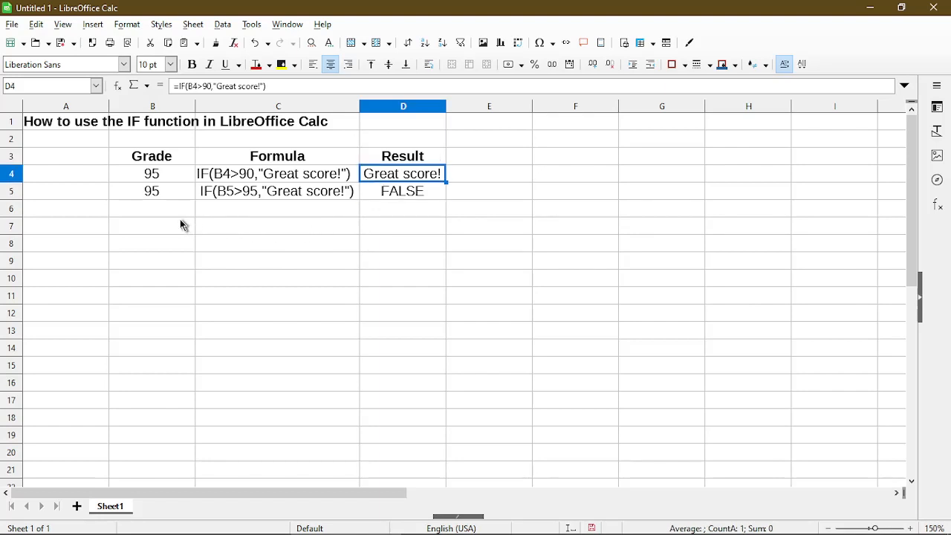
{"action": "mouse_move", "coordinate": [332, 215]}
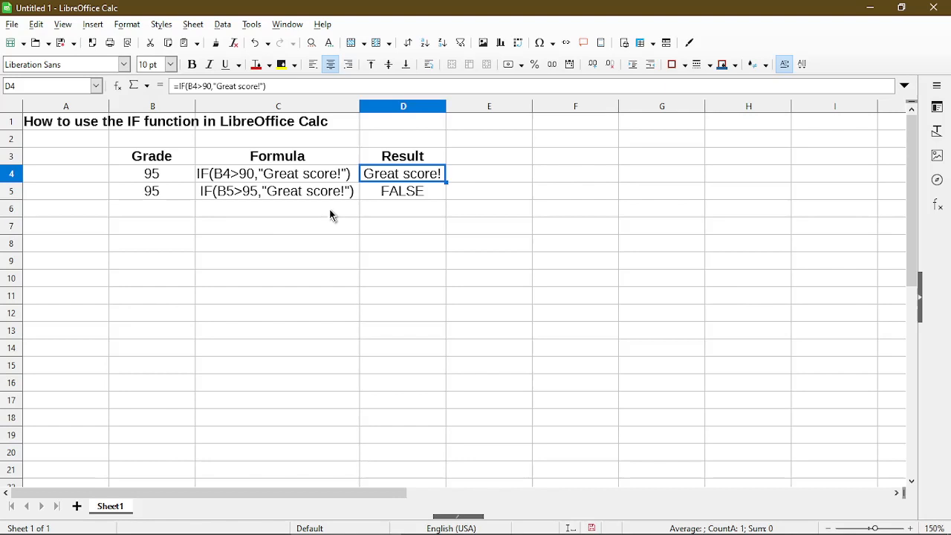
{"action": "mouse_move", "coordinate": [342, 184]}
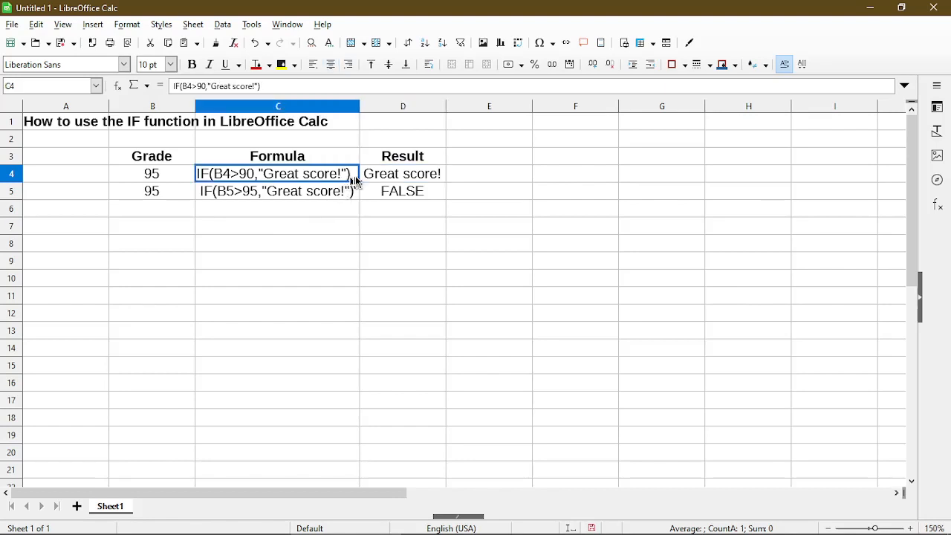
{"action": "left_click", "coordinate": [402, 172]}
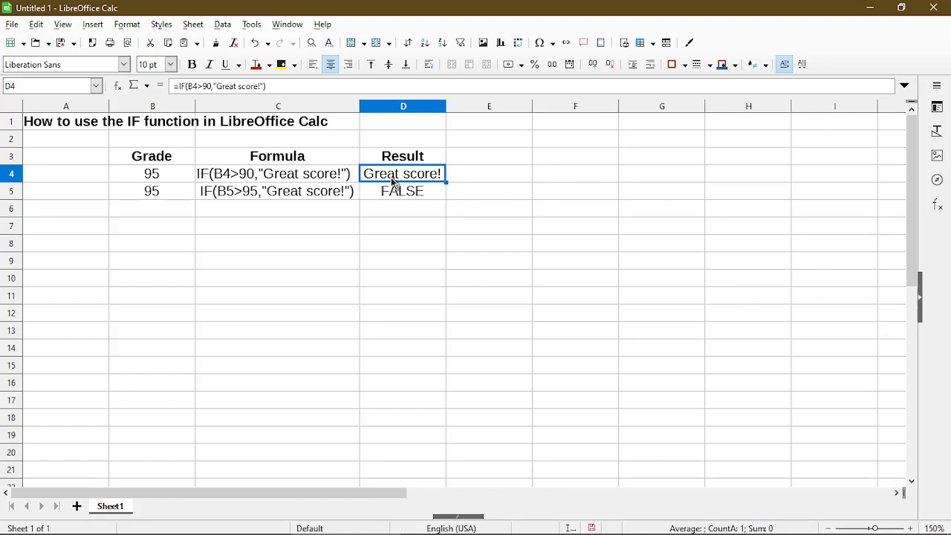
{"action": "mouse_move", "coordinate": [418, 208]}
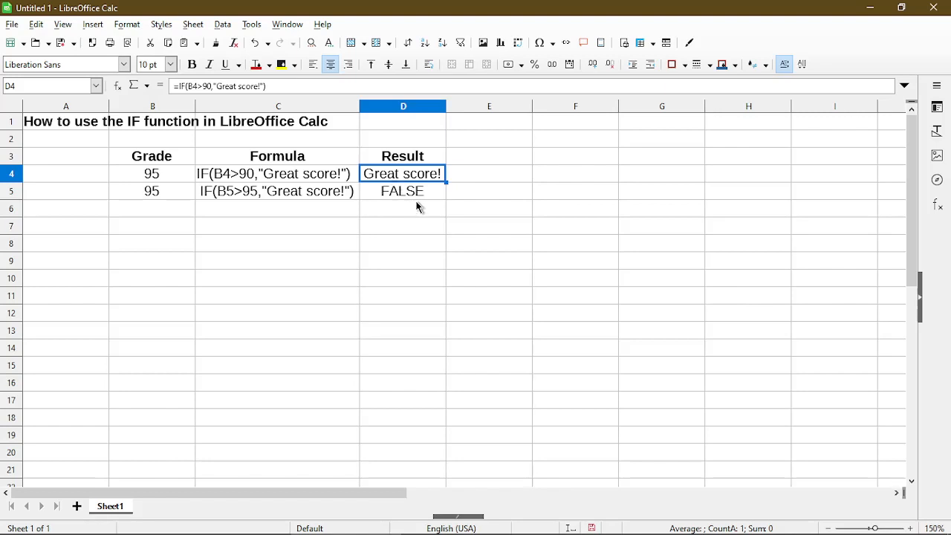
{"action": "mouse_move", "coordinate": [401, 208]}
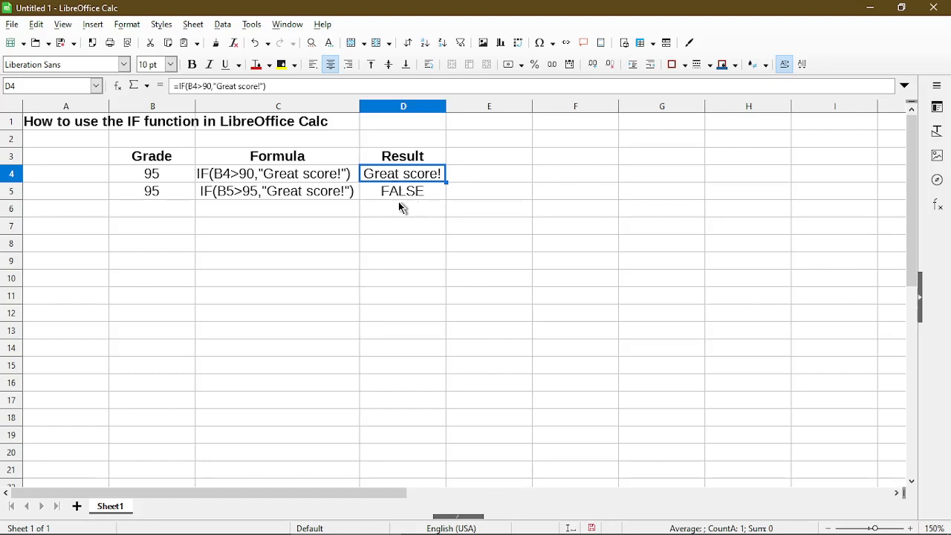
{"action": "mouse_move", "coordinate": [377, 221]}
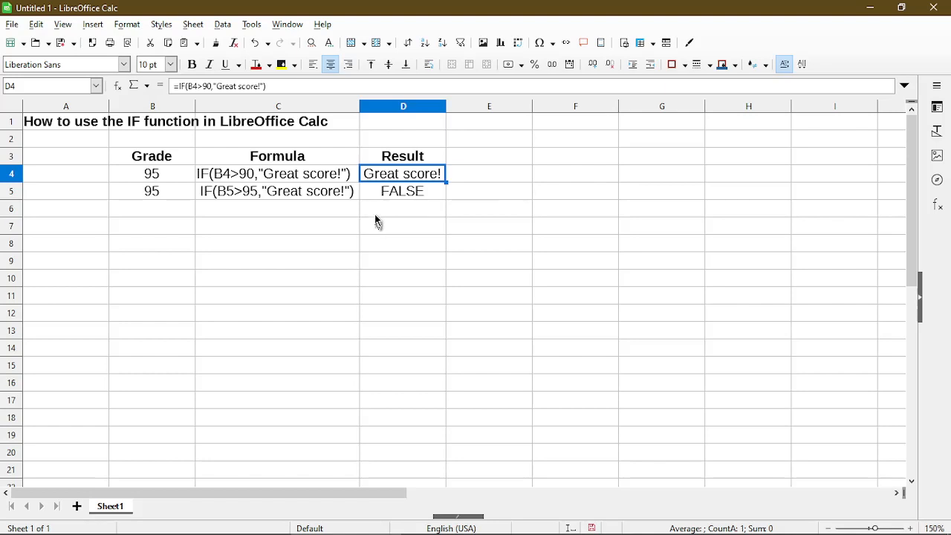
{"action": "mouse_move", "coordinate": [310, 184]}
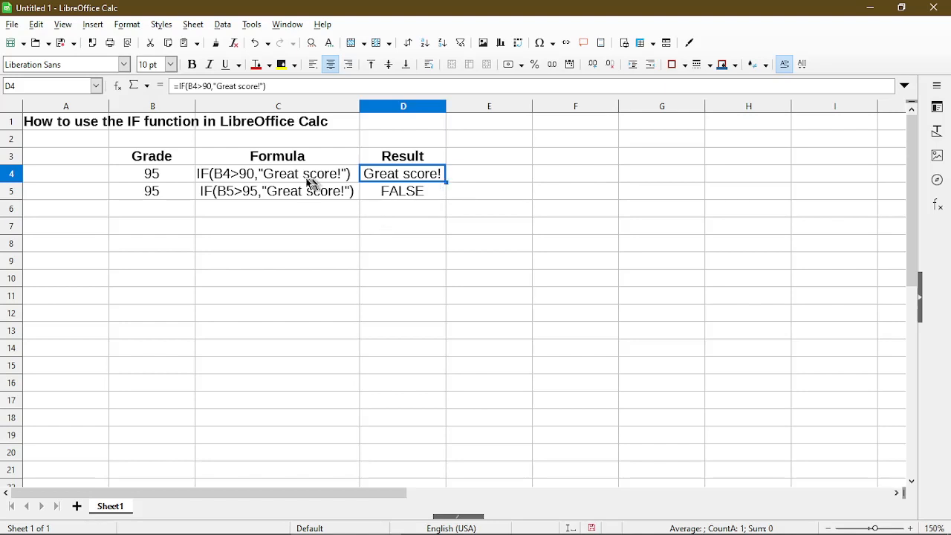
{"action": "mouse_move", "coordinate": [234, 160]}
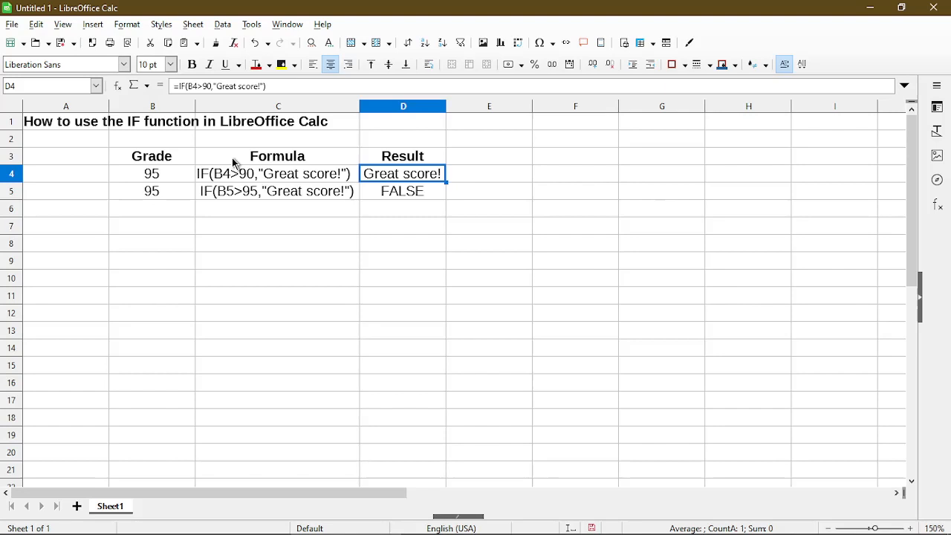
{"action": "mouse_move", "coordinate": [211, 117]}
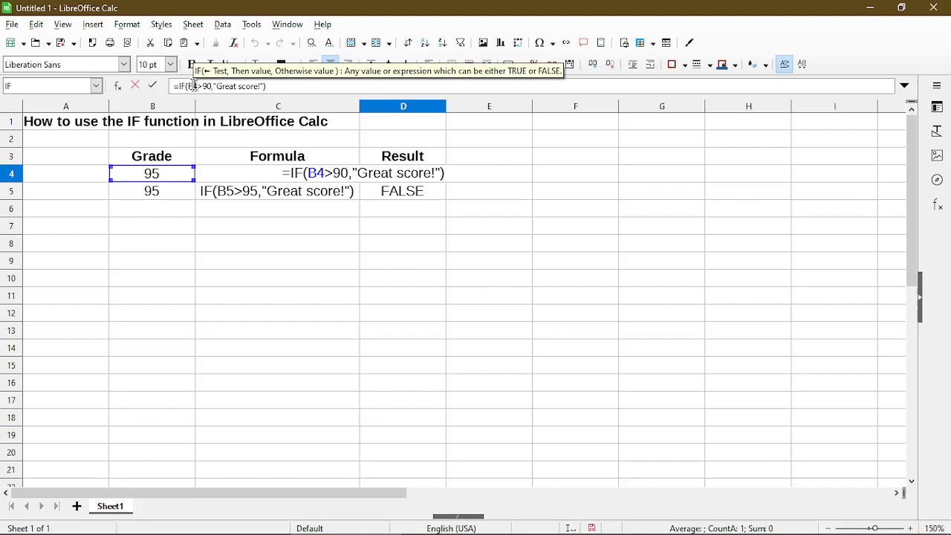
{"action": "mouse_move", "coordinate": [229, 125]}
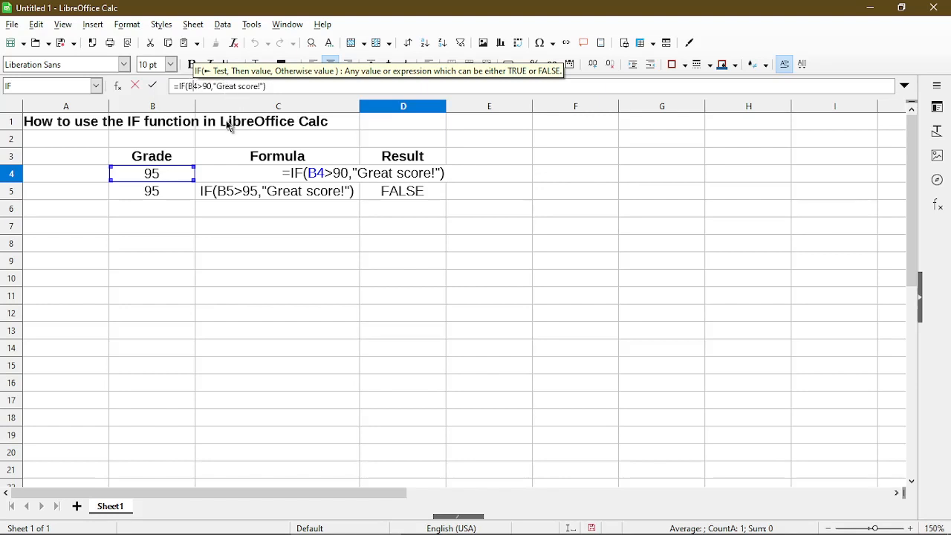
{"action": "mouse_move", "coordinate": [186, 182]}
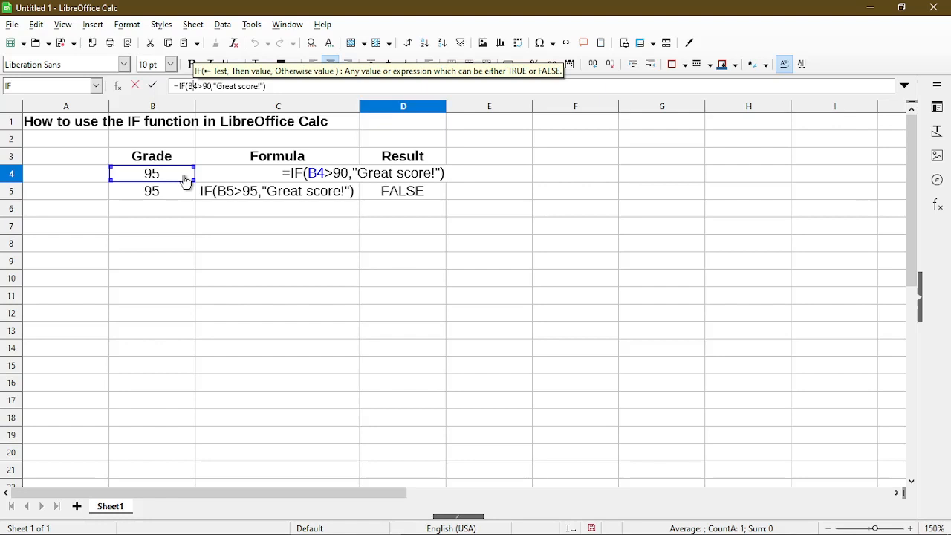
{"action": "mouse_move", "coordinate": [241, 181]}
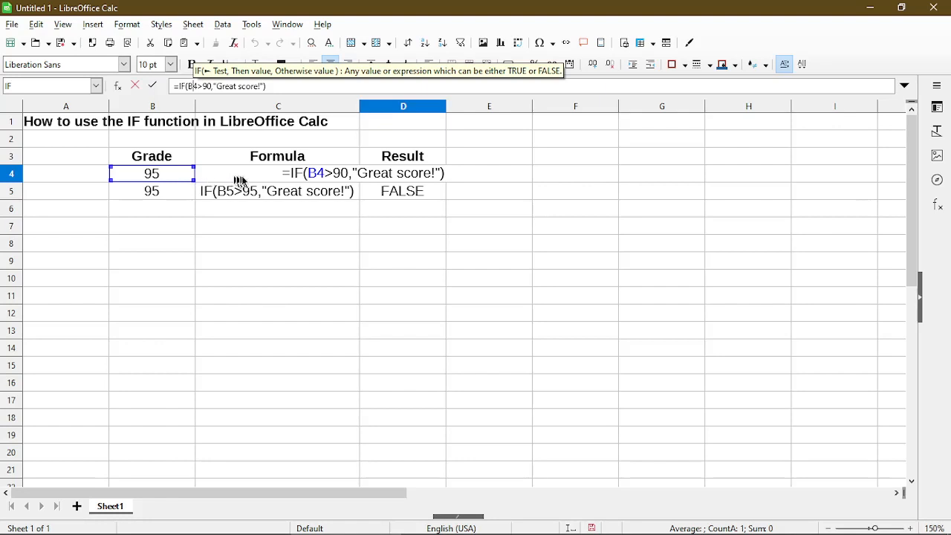
{"action": "mouse_move", "coordinate": [442, 190]}
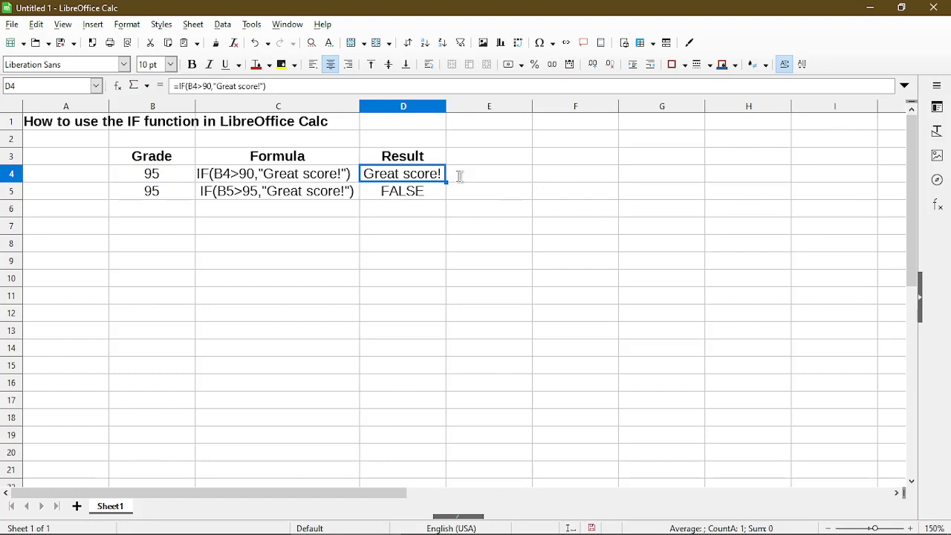
{"action": "mouse_move", "coordinate": [208, 174]}
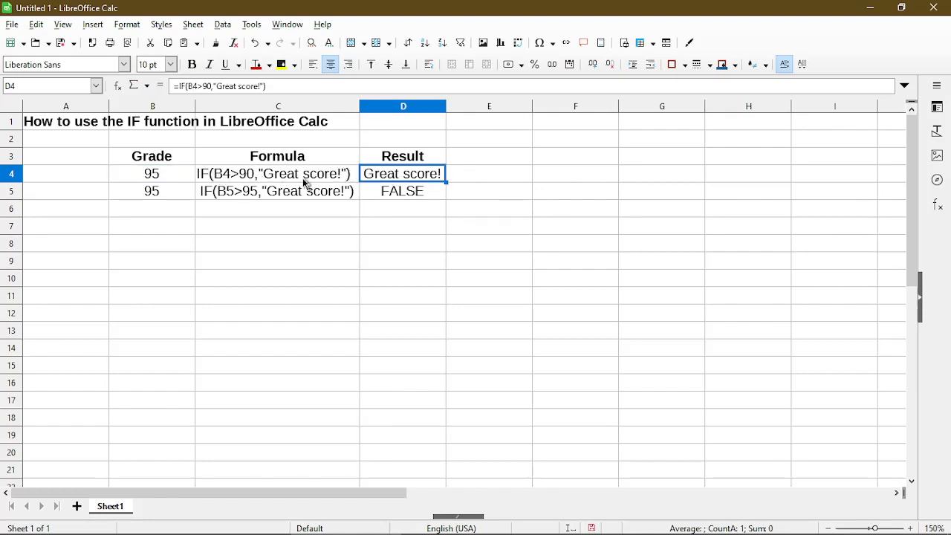
{"action": "mouse_move", "coordinate": [292, 184]}
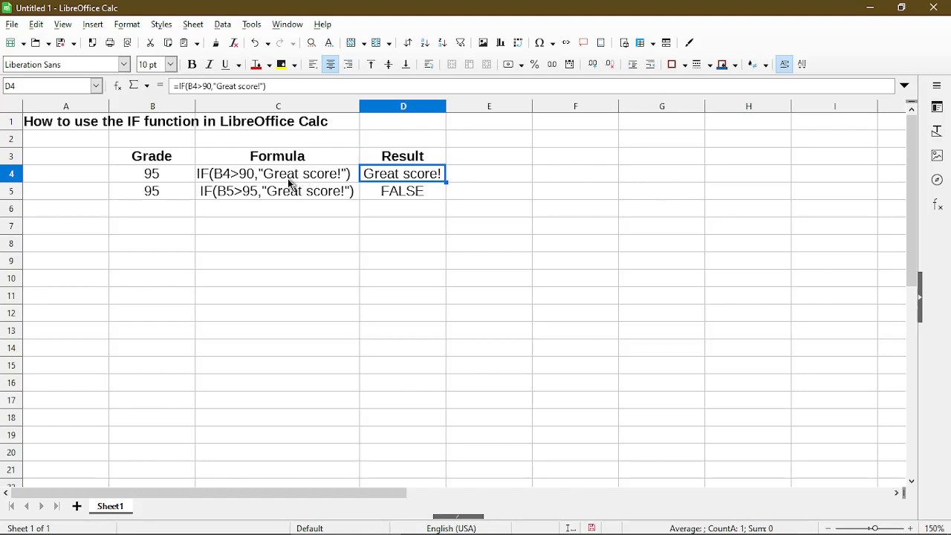
{"action": "left_click", "coordinate": [402, 191]}
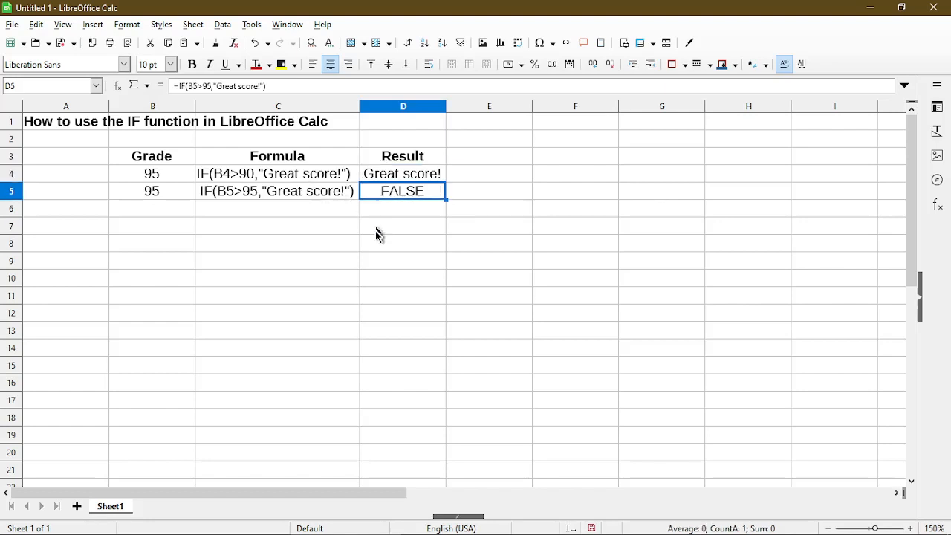
{"action": "mouse_move", "coordinate": [343, 229]}
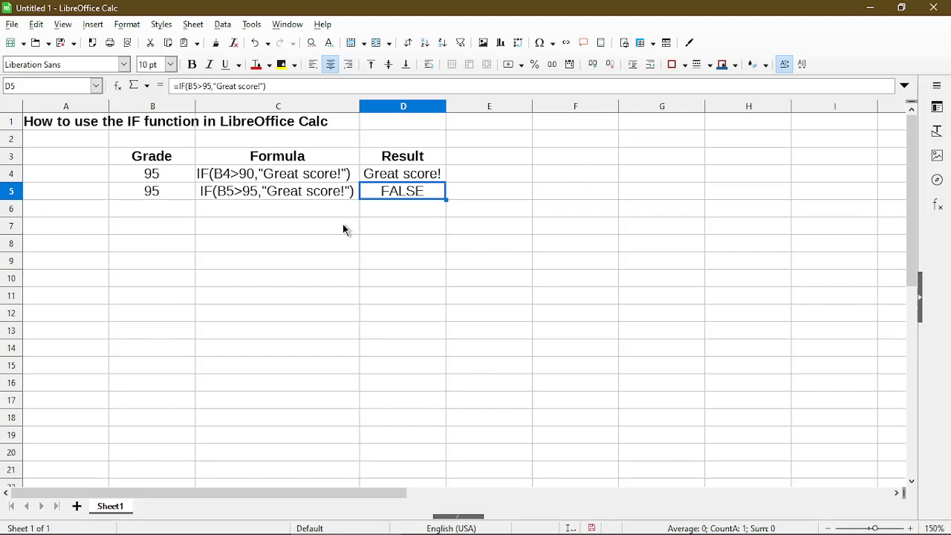
{"action": "mouse_move", "coordinate": [237, 205]}
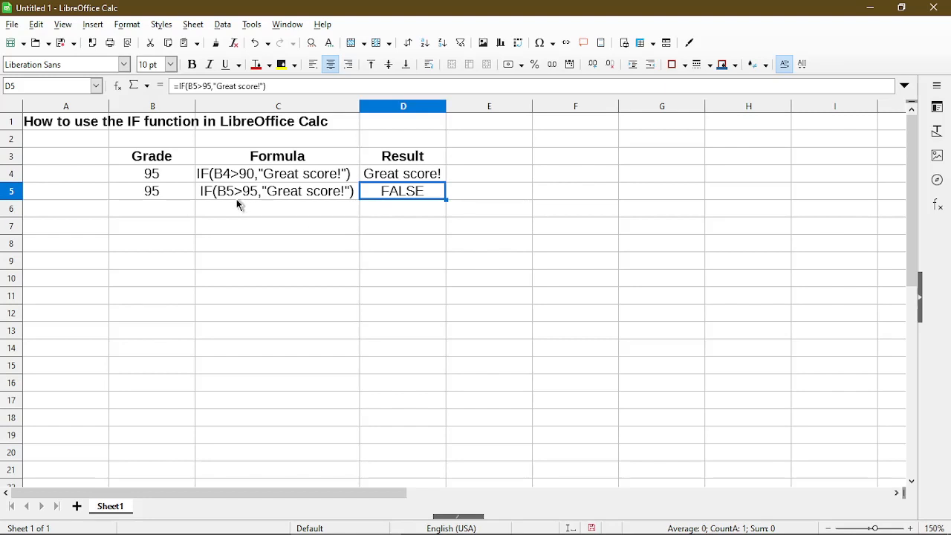
{"action": "mouse_move", "coordinate": [250, 207]}
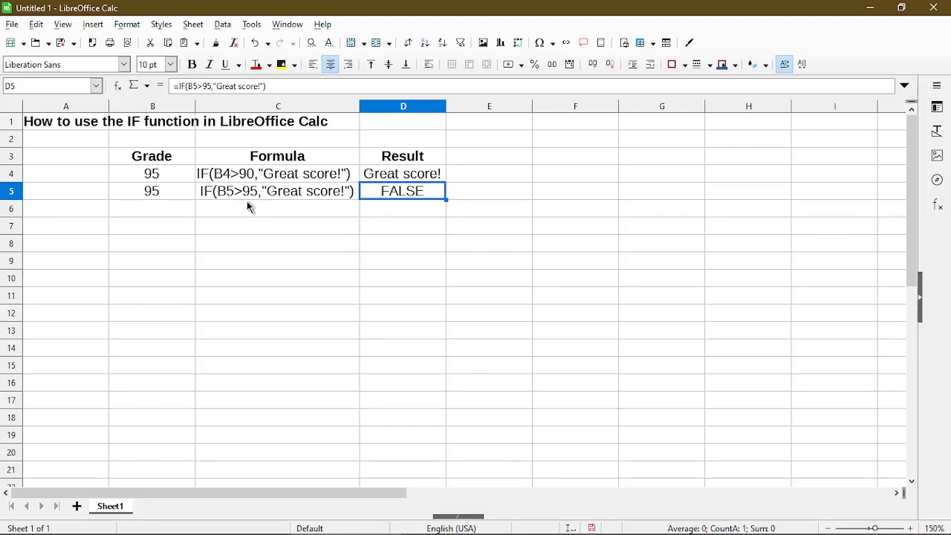
{"action": "mouse_move", "coordinate": [177, 200]}
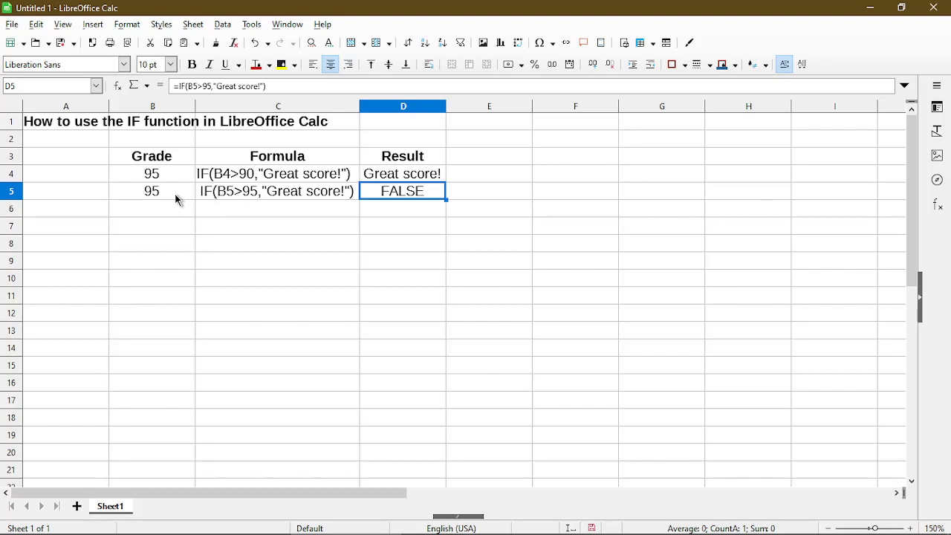
{"action": "mouse_move", "coordinate": [181, 202]}
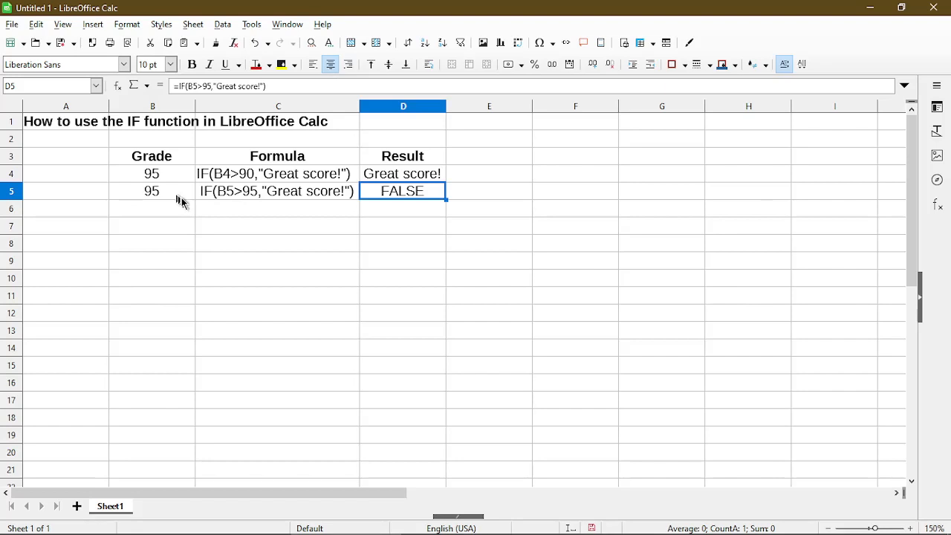
{"action": "mouse_move", "coordinate": [255, 214]}
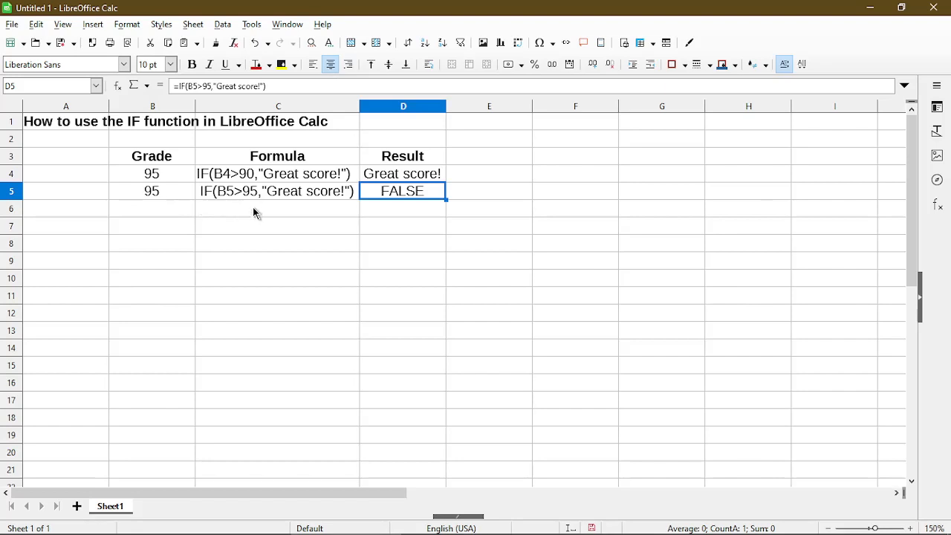
{"action": "mouse_move", "coordinate": [354, 206]}
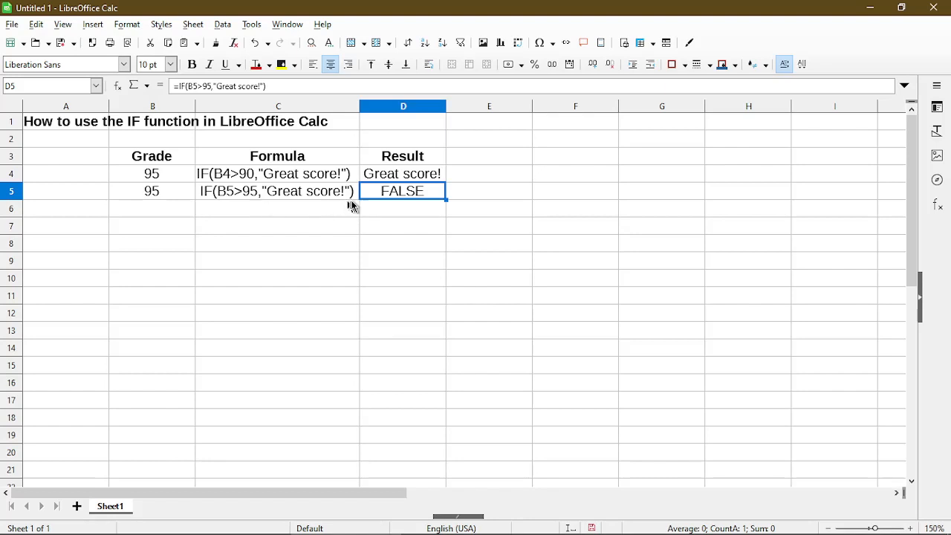
{"action": "mouse_move", "coordinate": [377, 207]}
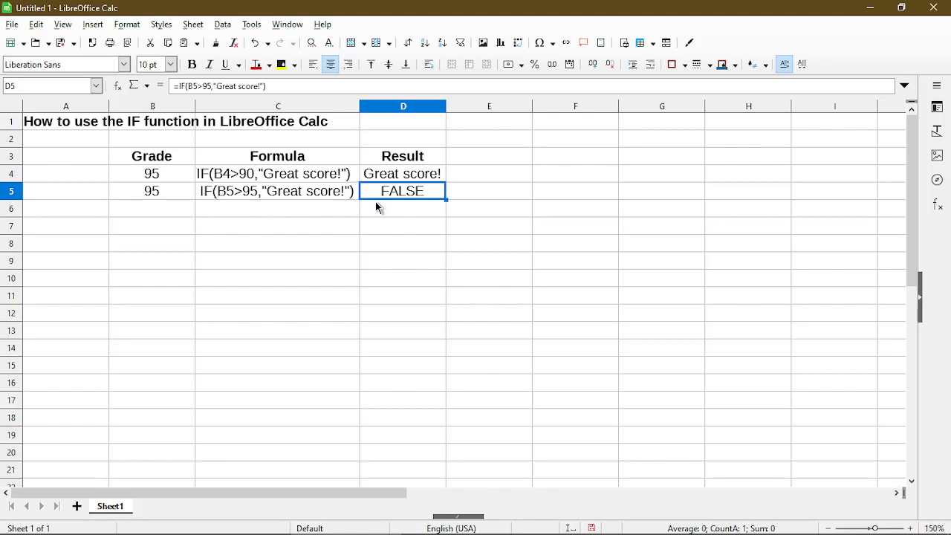
{"action": "mouse_move", "coordinate": [383, 216]}
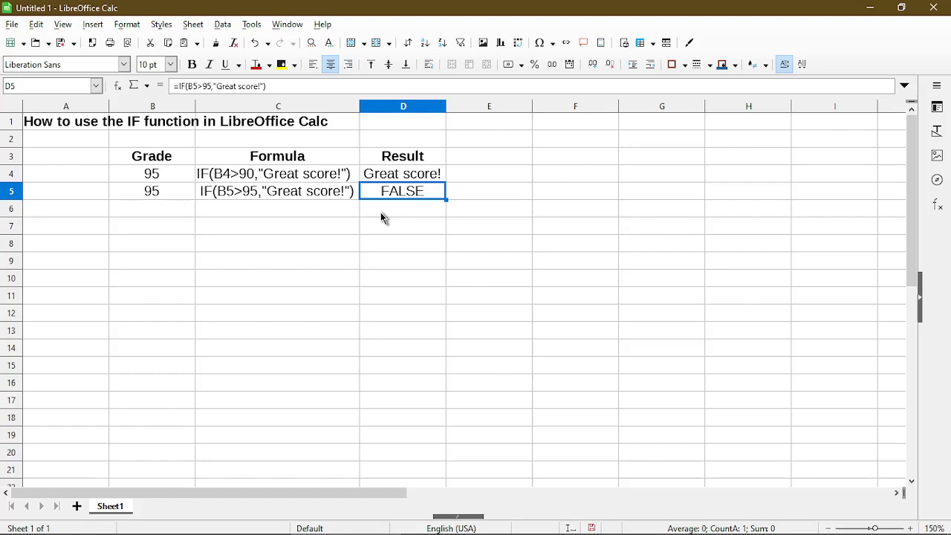
{"action": "mouse_move", "coordinate": [177, 214]}
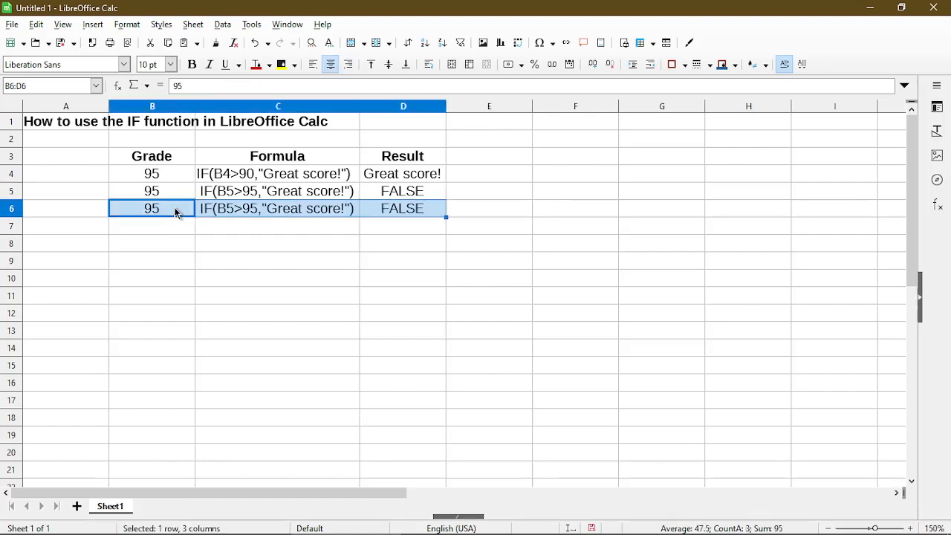
{"action": "mouse_move", "coordinate": [229, 214]}
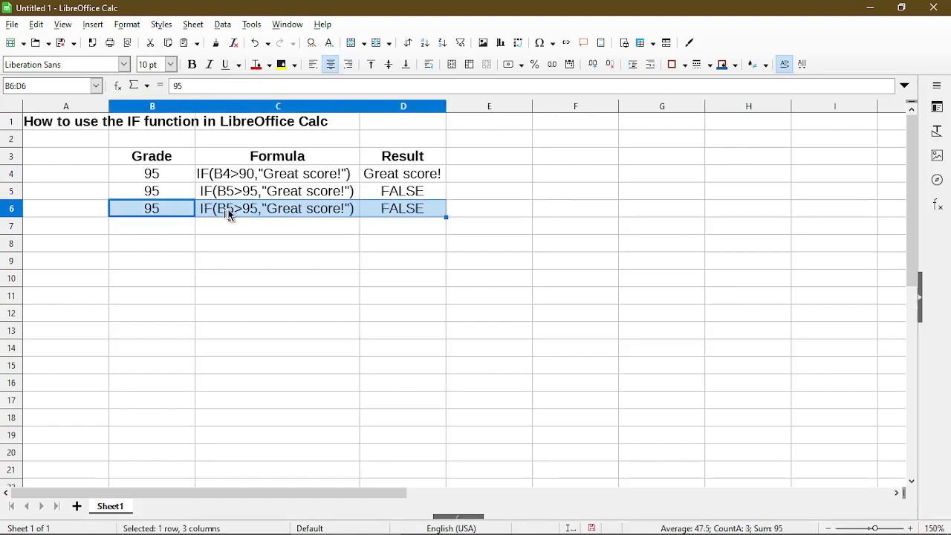
{"action": "mouse_move", "coordinate": [345, 214]}
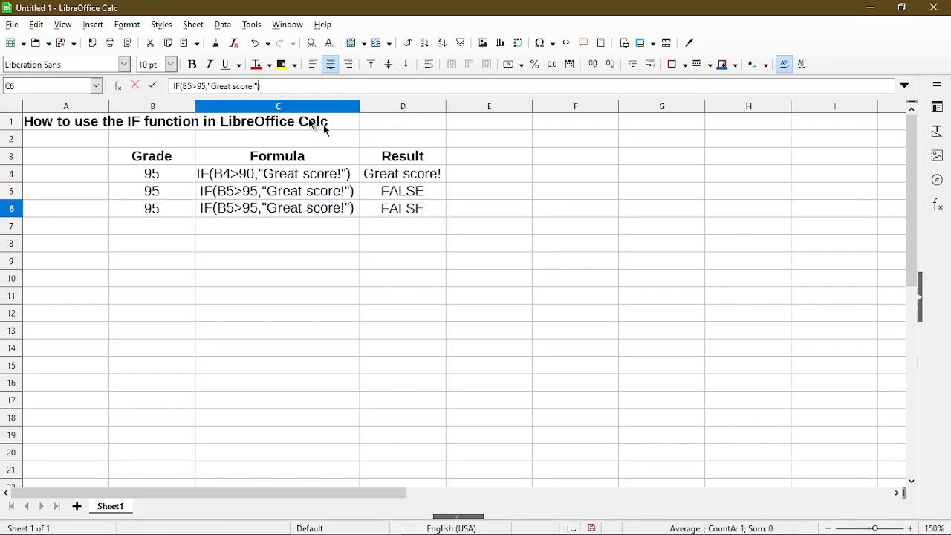
Edit C6 to =IF(B6>95,"Great score!","Bad Score") so row 6 returns Bad Score.
{"action": "left_click", "coordinate": [403, 208]}
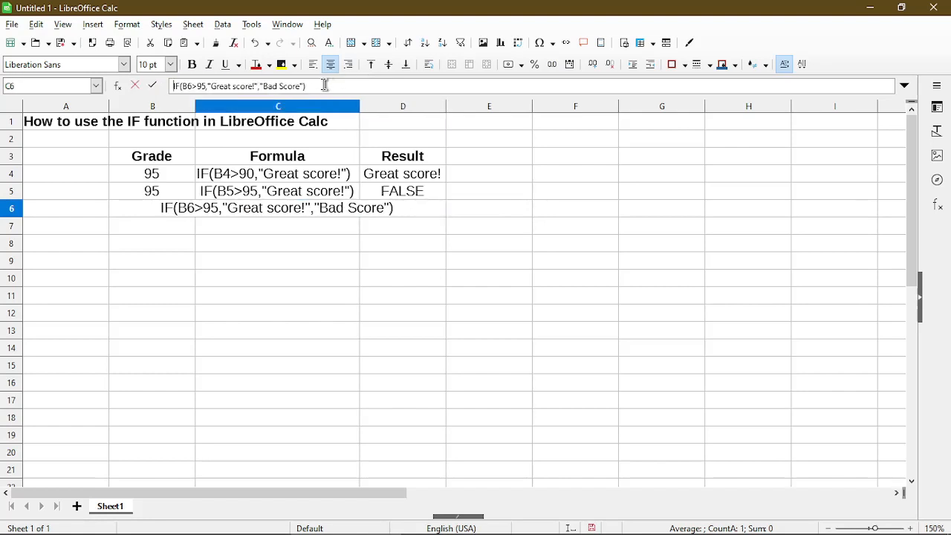
{"action": "key", "text": "Return"}
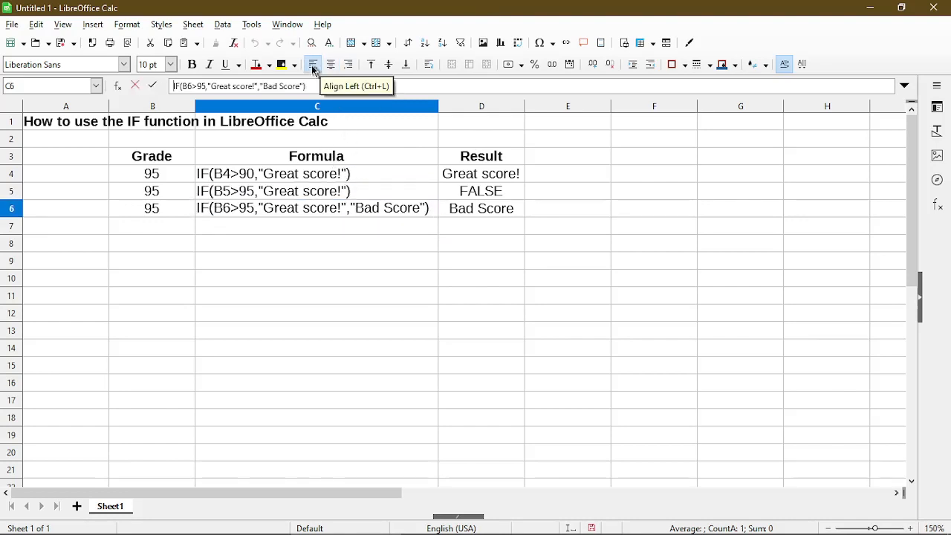
{"action": "left_click", "coordinate": [482, 208]}
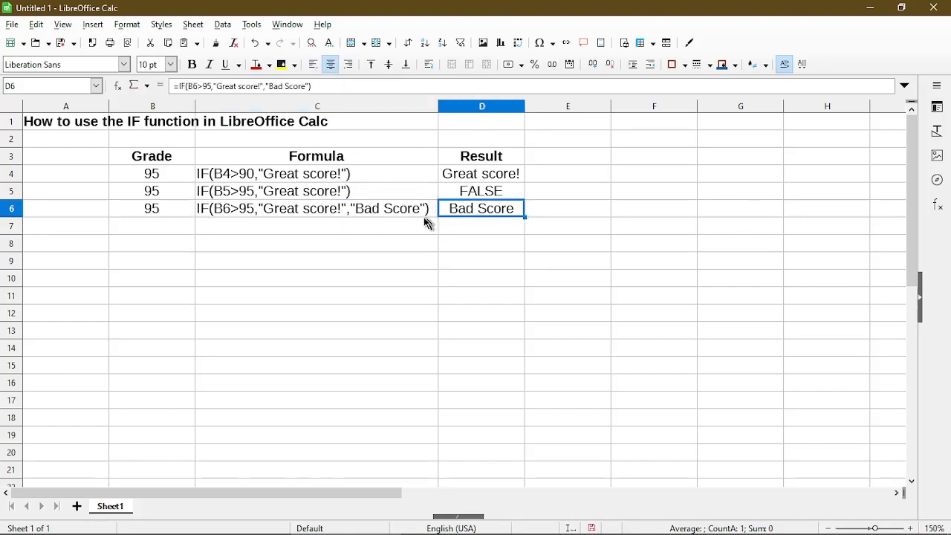
{"action": "mouse_move", "coordinate": [409, 205]}
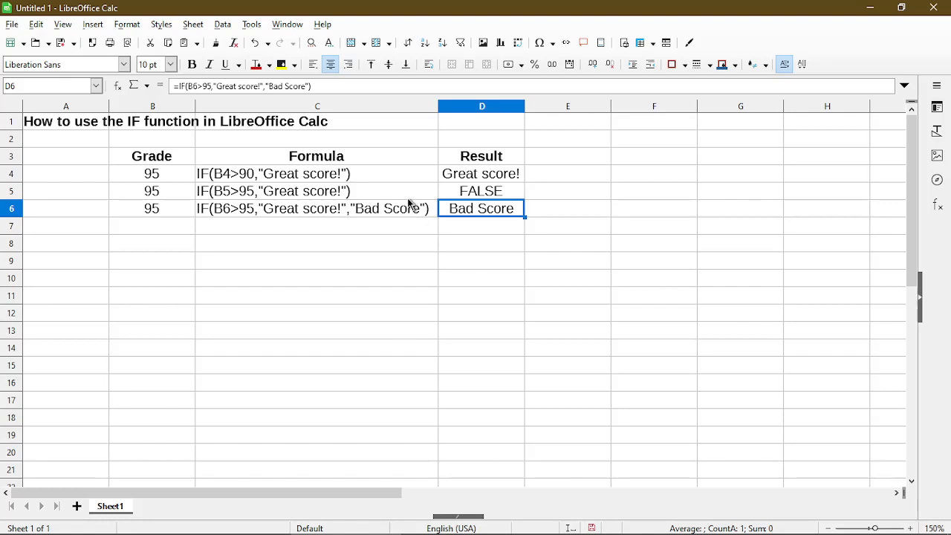
{"action": "mouse_move", "coordinate": [369, 223]}
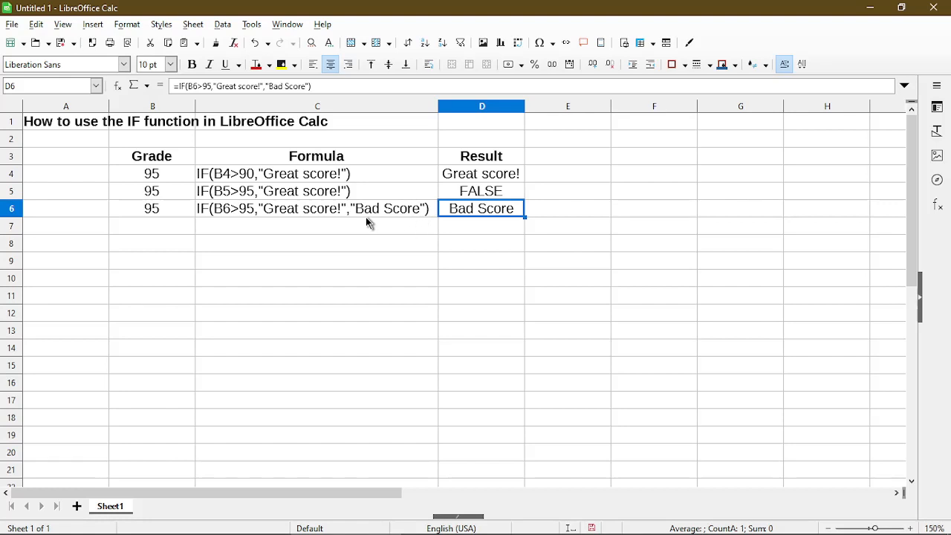
{"action": "mouse_move", "coordinate": [407, 226]}
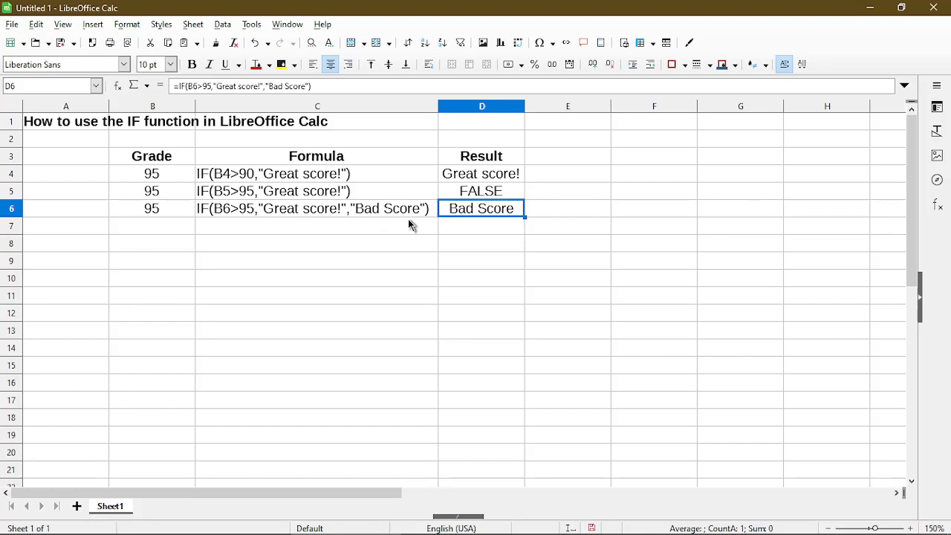
{"action": "mouse_move", "coordinate": [232, 229]}
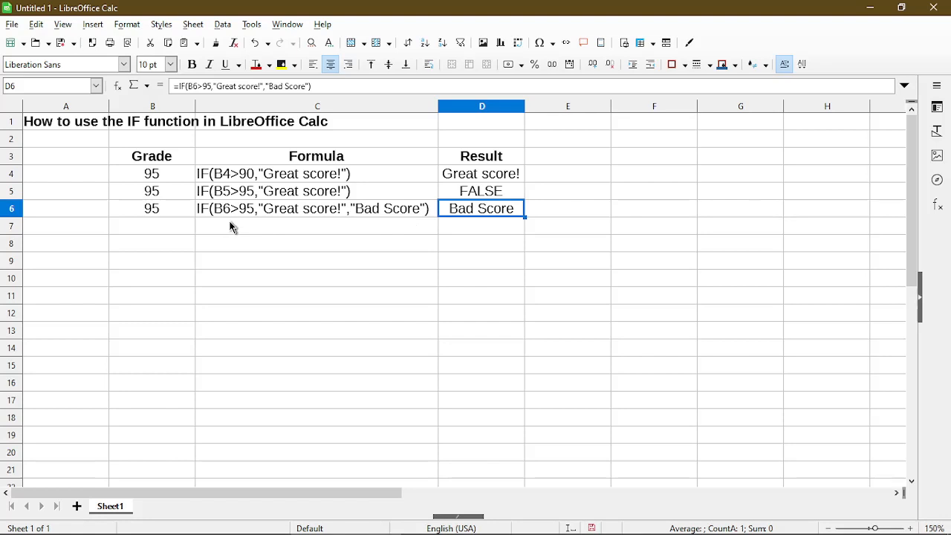
{"action": "mouse_move", "coordinate": [326, 226]}
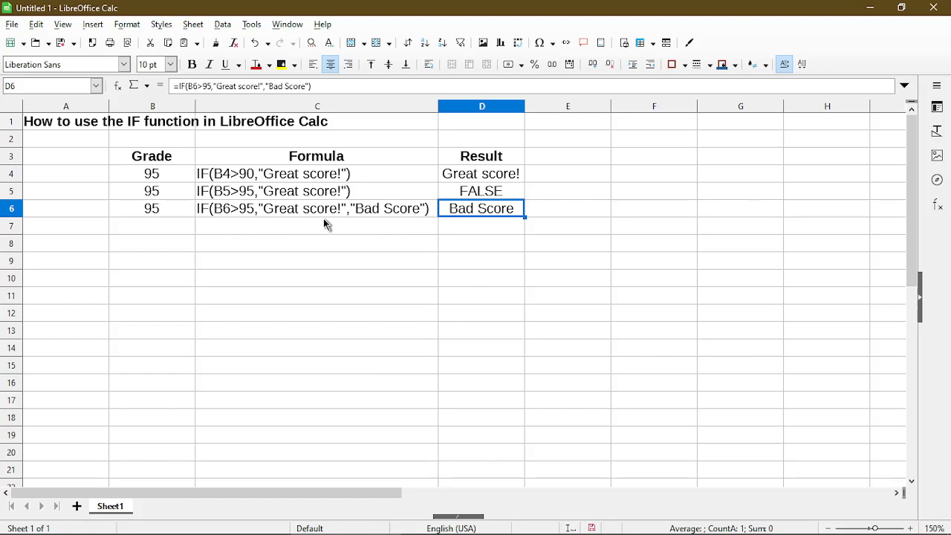
{"action": "mouse_move", "coordinate": [342, 232]}
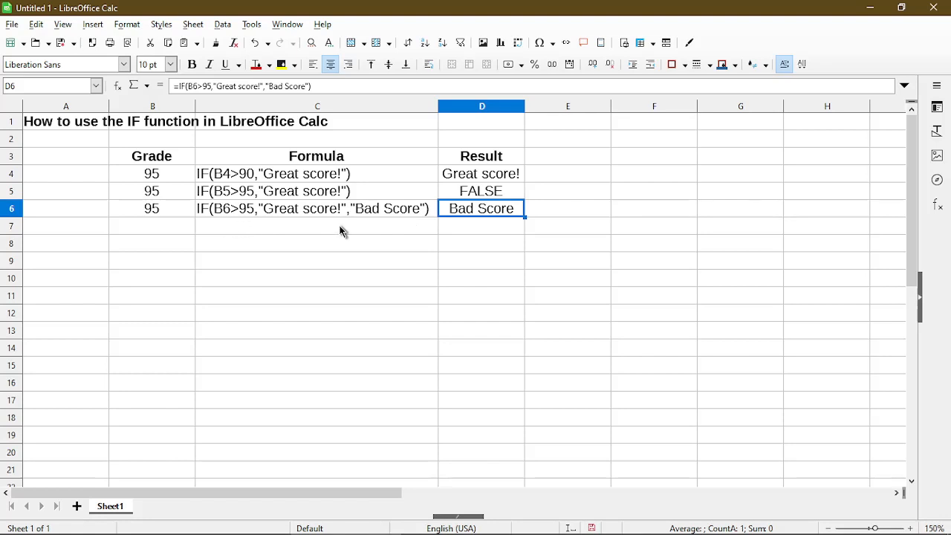
{"action": "mouse_move", "coordinate": [482, 199]}
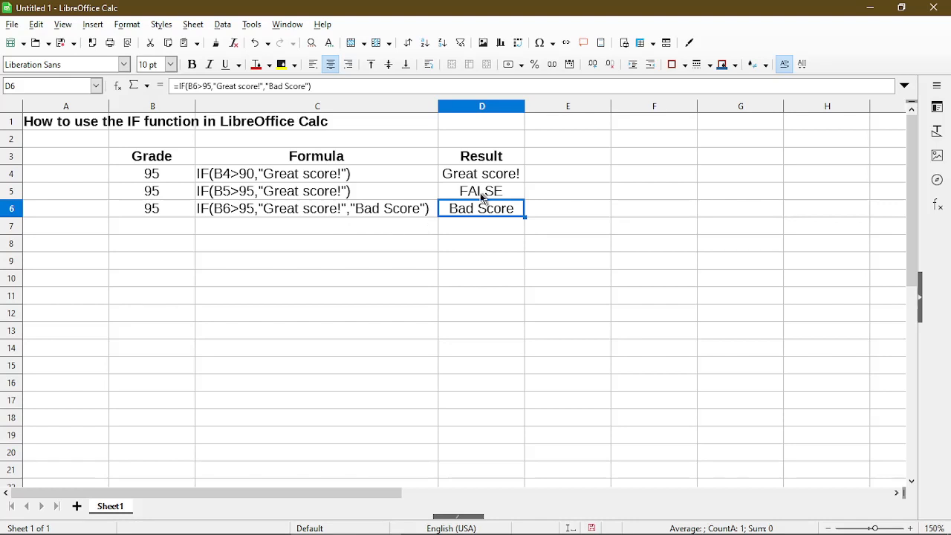
{"action": "left_click", "coordinate": [482, 190]}
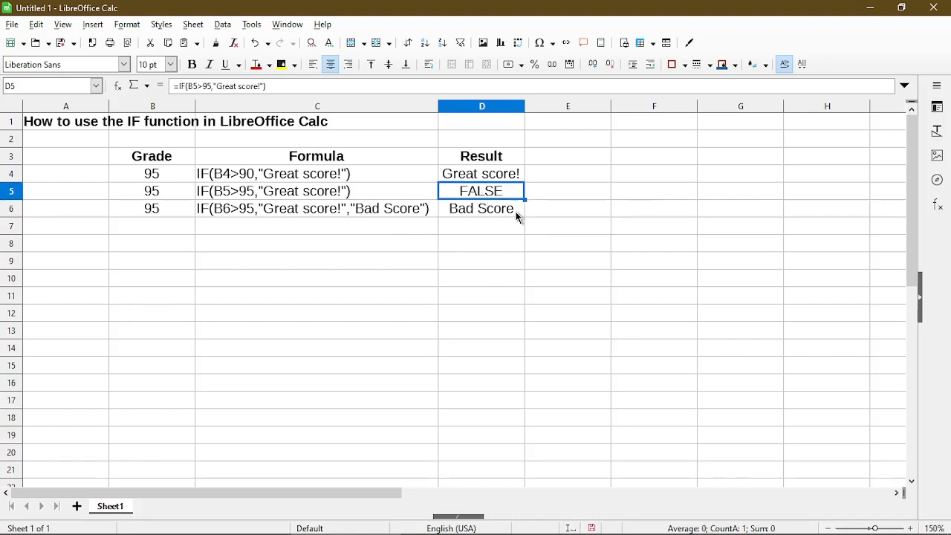
{"action": "left_click", "coordinate": [481, 207]}
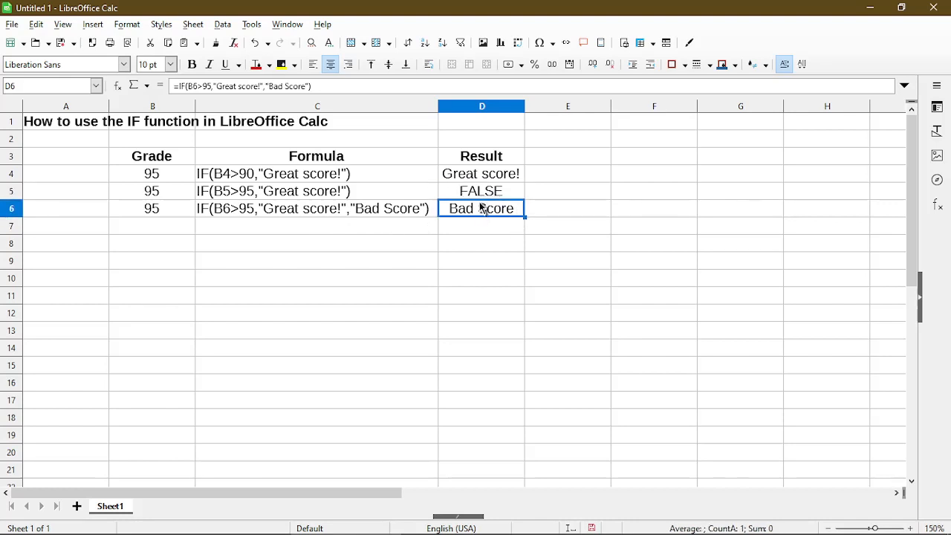
{"action": "left_click", "coordinate": [481, 190]}
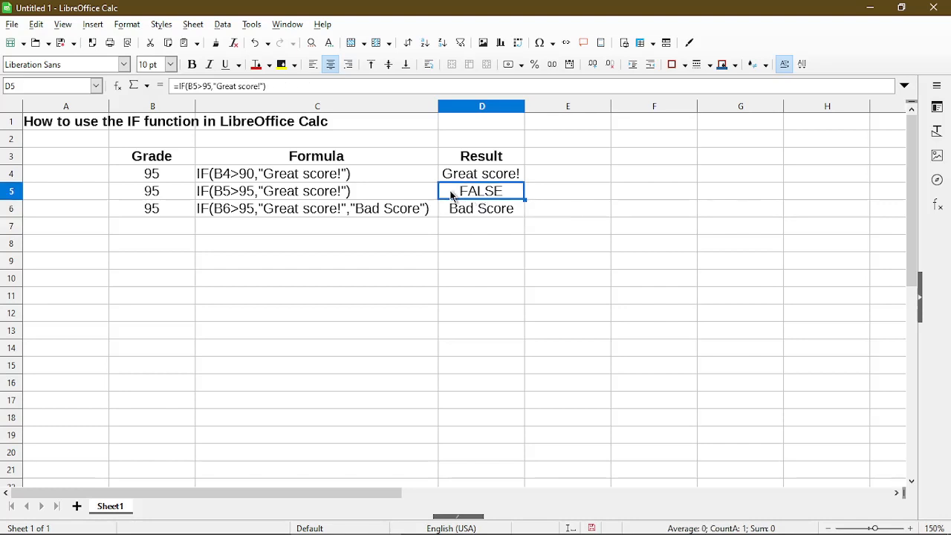
Add ;"" as the third IF argument in D5 so it shows blank instead of FALSE.
{"action": "double_click", "coordinate": [481, 190]}
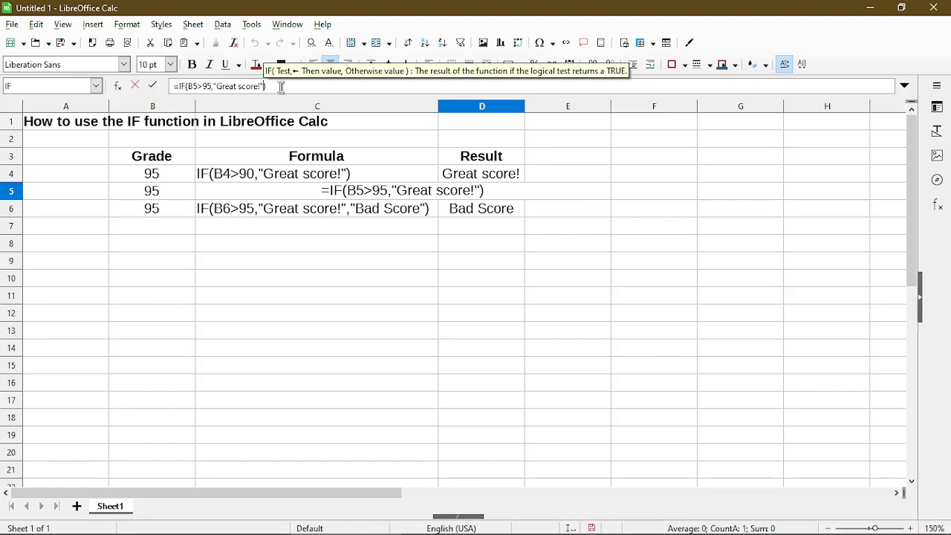
{"action": "type", "text": ";\""}
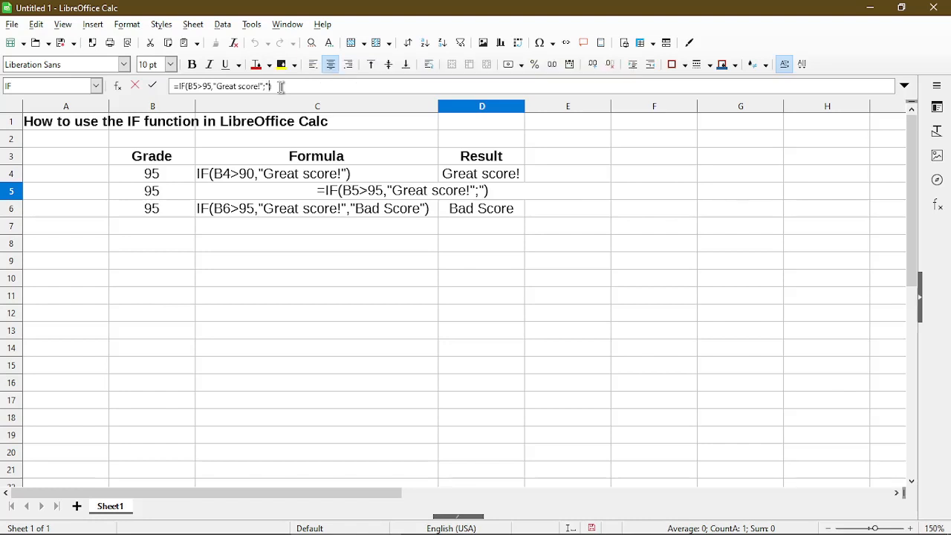
{"action": "key", "text": "Return"}
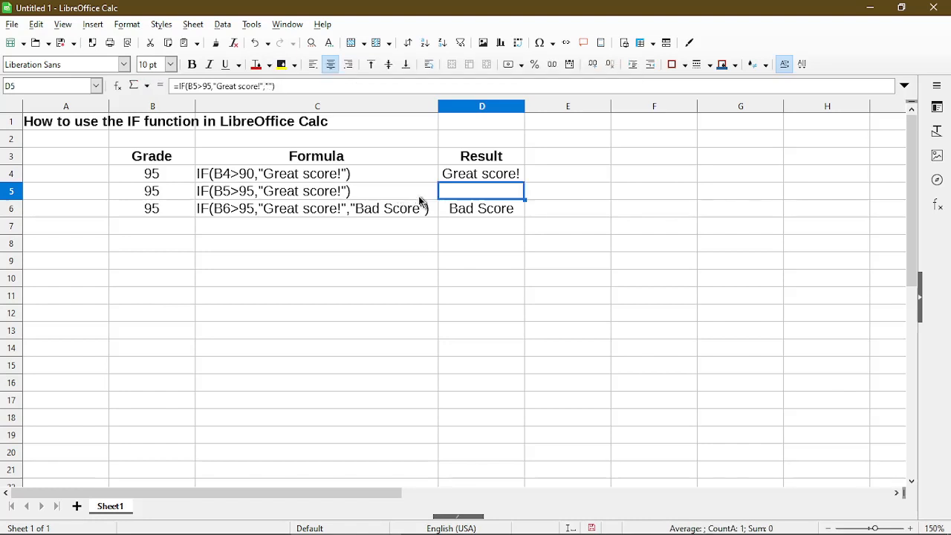
{"action": "mouse_move", "coordinate": [303, 83]}
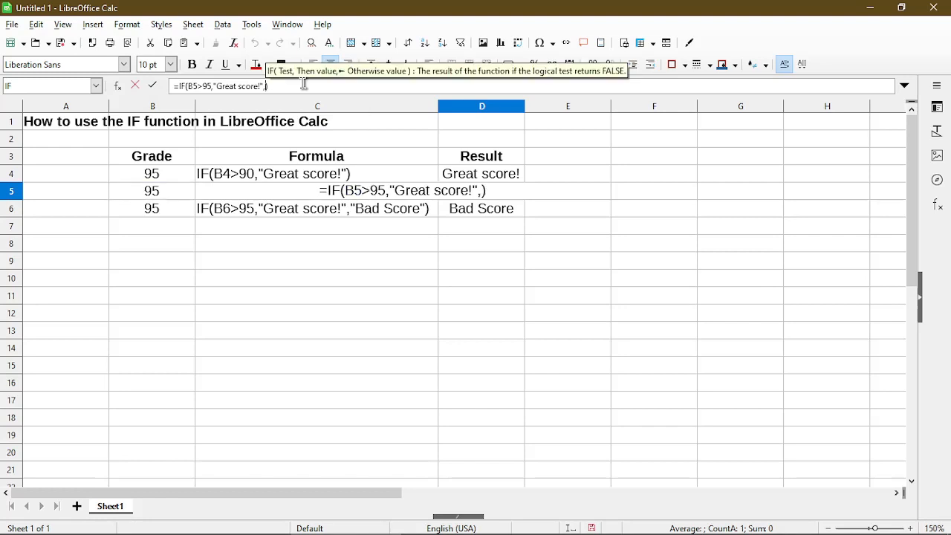
Replace the D5 formula's empty-text fallback with 0, not yet confirmed.
{"action": "type", "text": "0"}
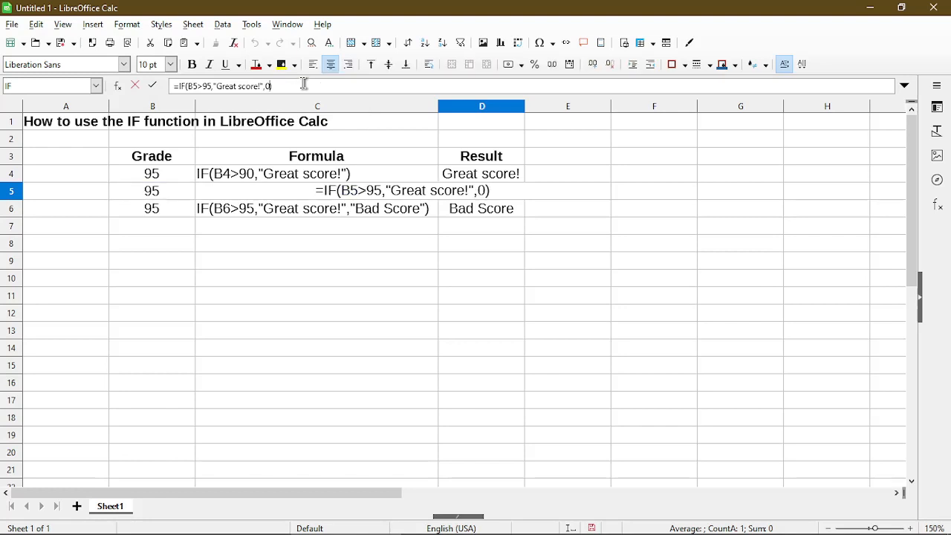